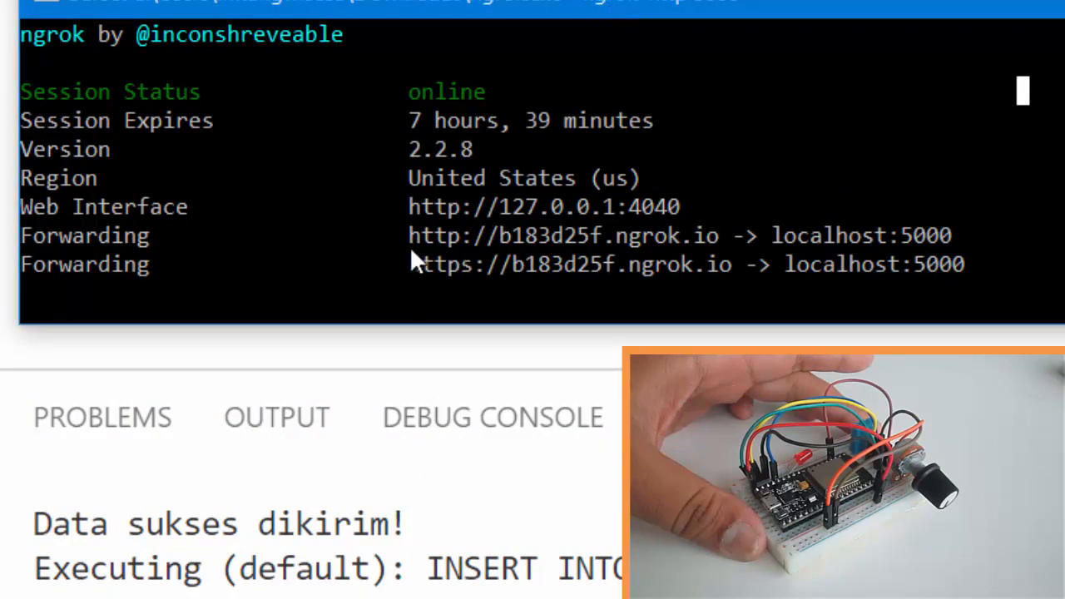
- Copy the ngrok http forwarding URL tunnelling to localhost:5000
{"action": "double_click", "coordinate": [562, 235]}
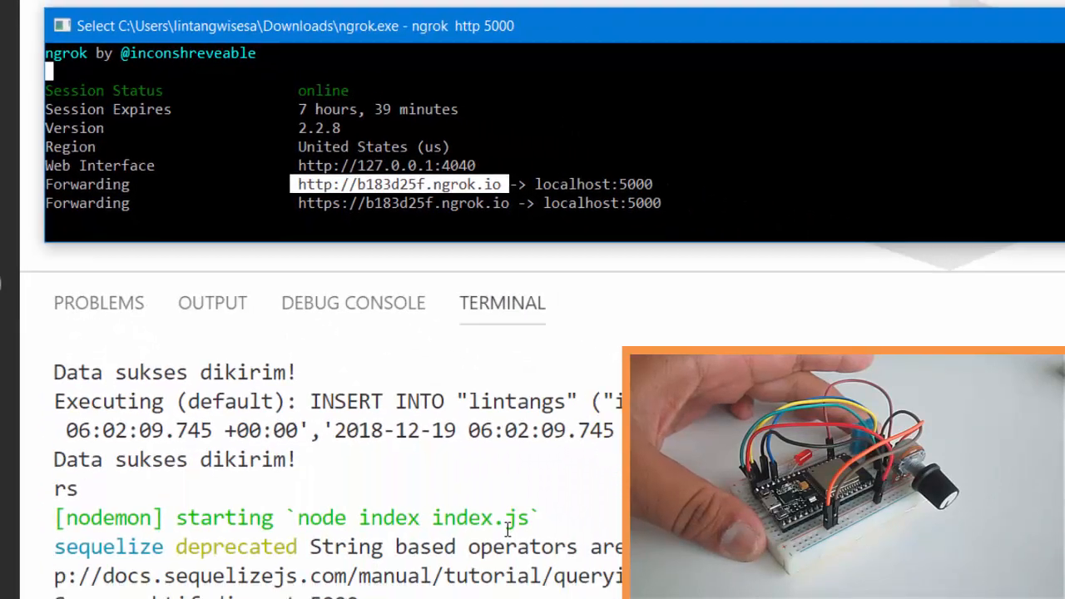
{"action": "key", "text": "alt+tab"}
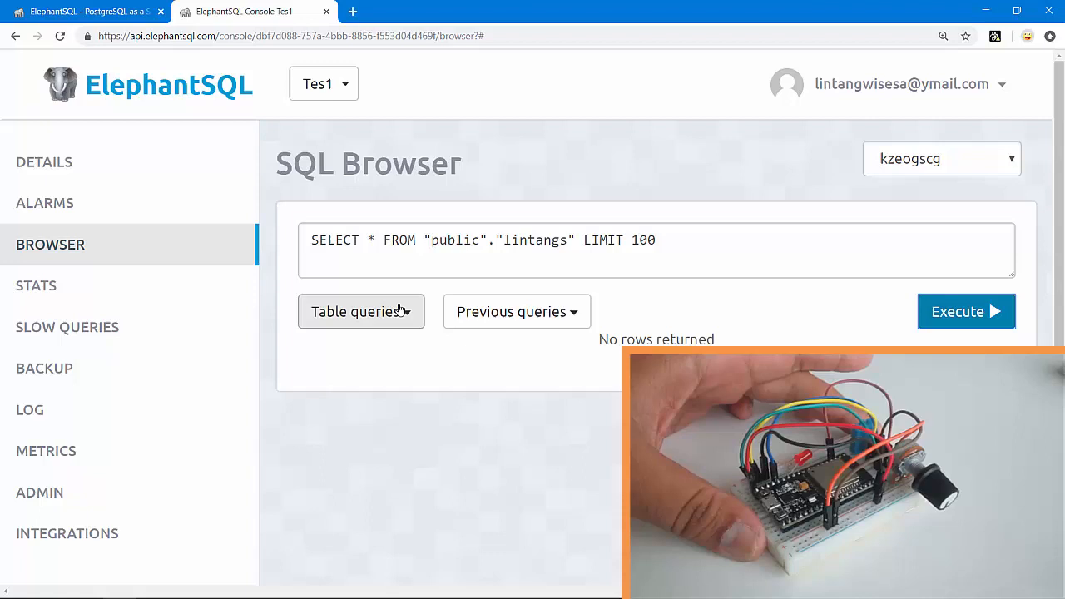
- Execute SELECT * FROM "public"."lintangs" LIMIT 100 and confirm it returns no rows
{"action": "double_click", "coordinate": [537, 239]}
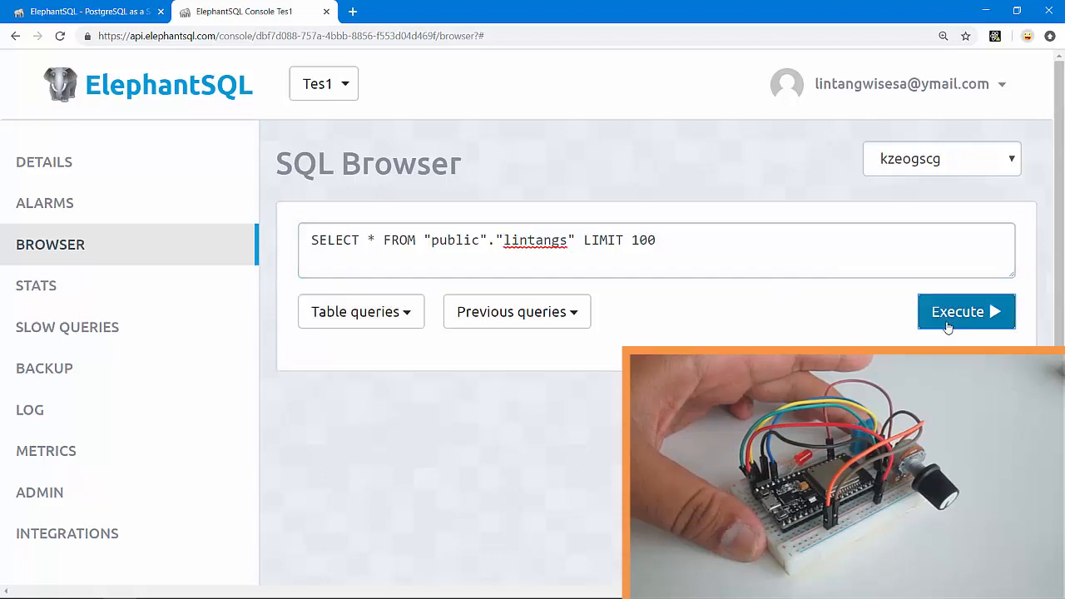
{"action": "left_click", "coordinate": [966, 311]}
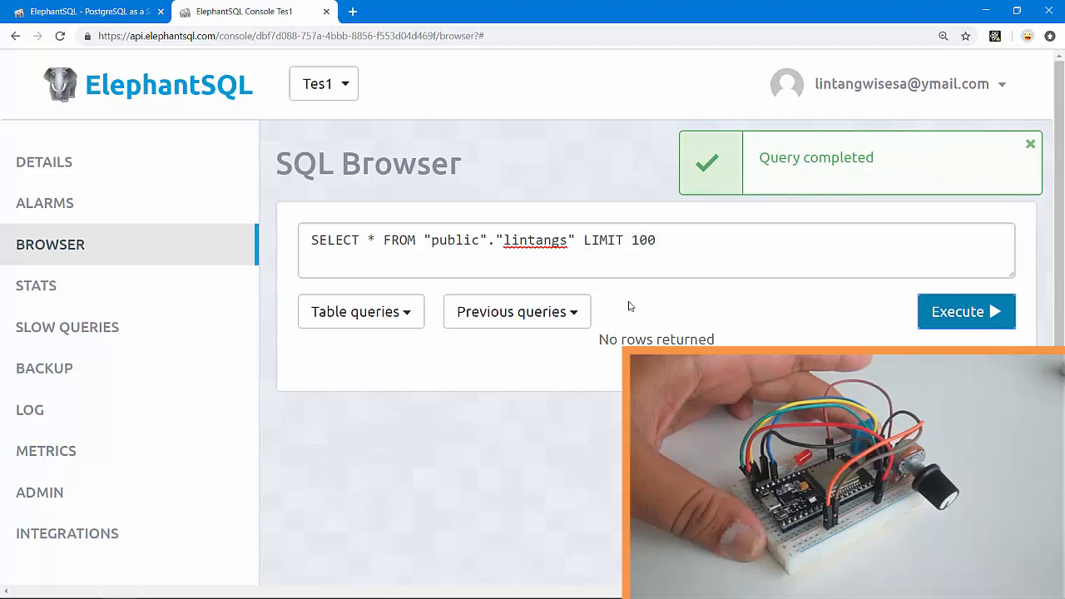
{"action": "double_click", "coordinate": [655, 340]}
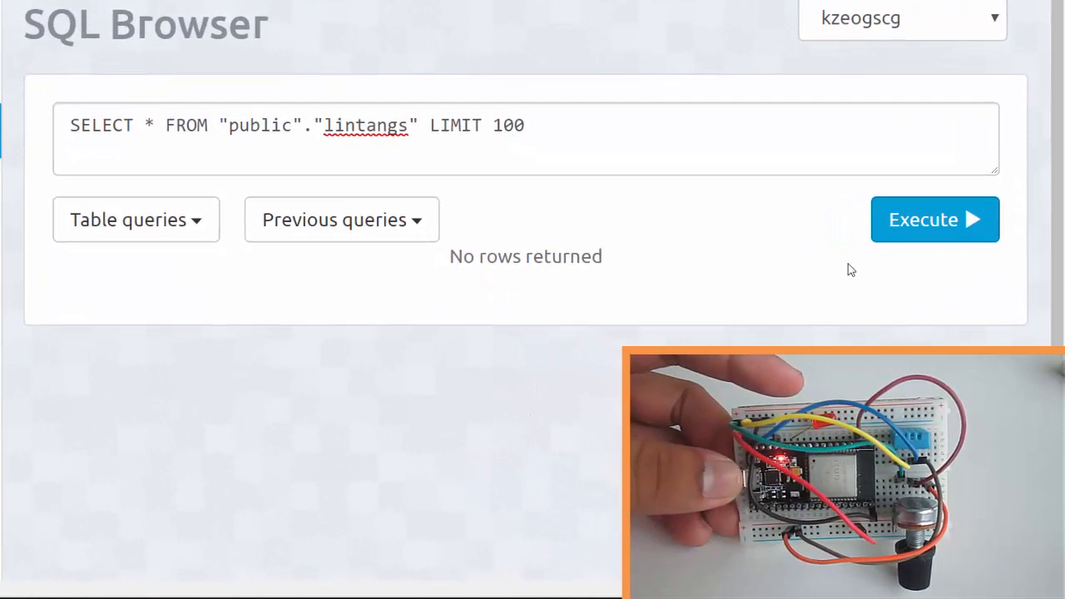
{"action": "mouse_move", "coordinate": [906, 237]}
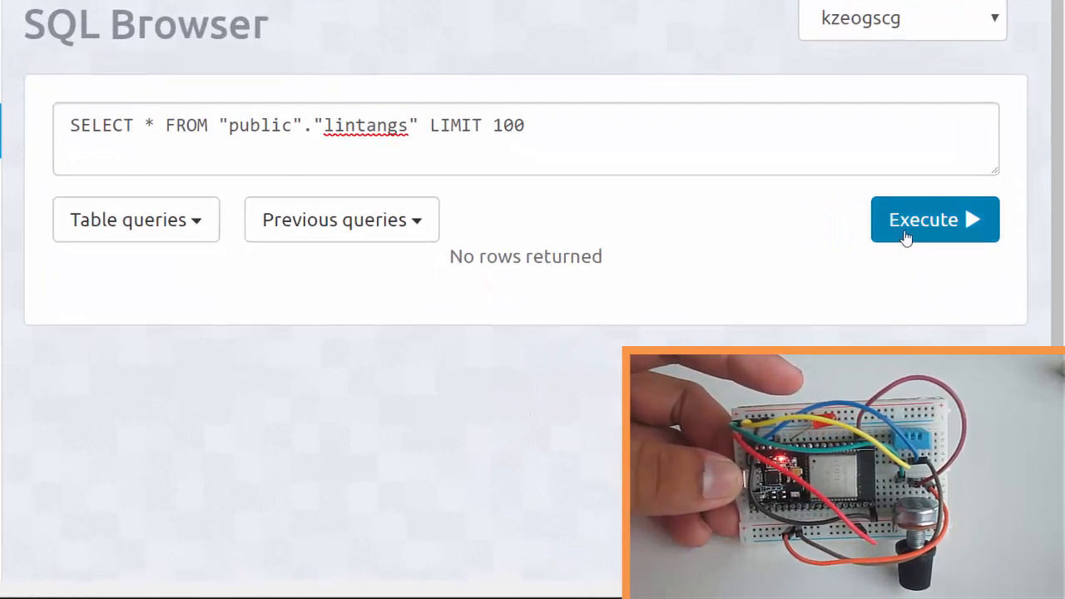
- Re-execute the lintangs query to show row 1: suhu 23, lembab 64, analog 0
{"action": "left_click", "coordinate": [934, 219]}
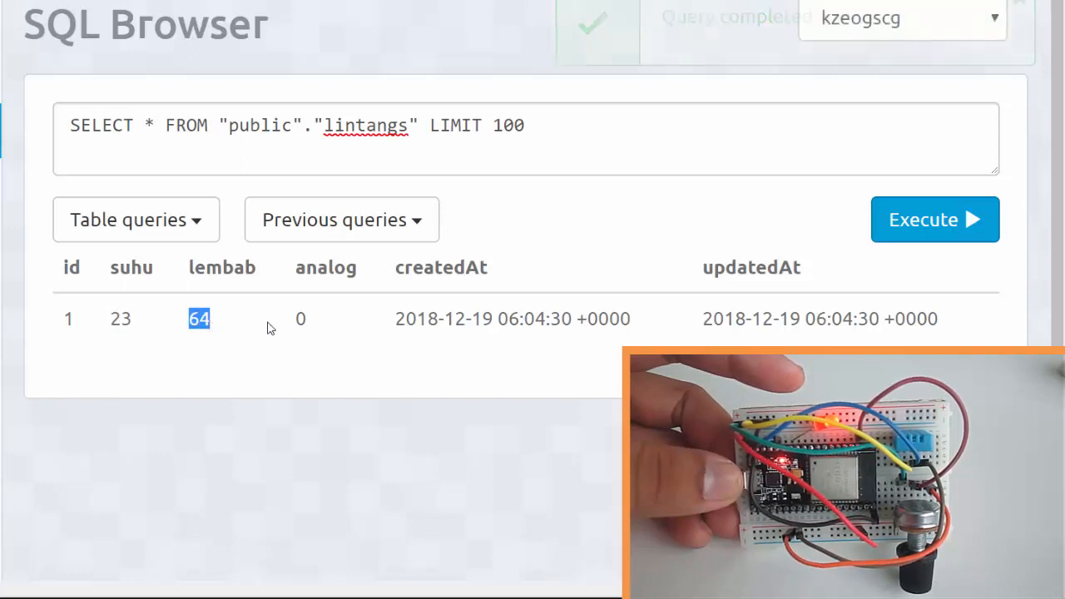
{"action": "left_click", "coordinate": [300, 319]}
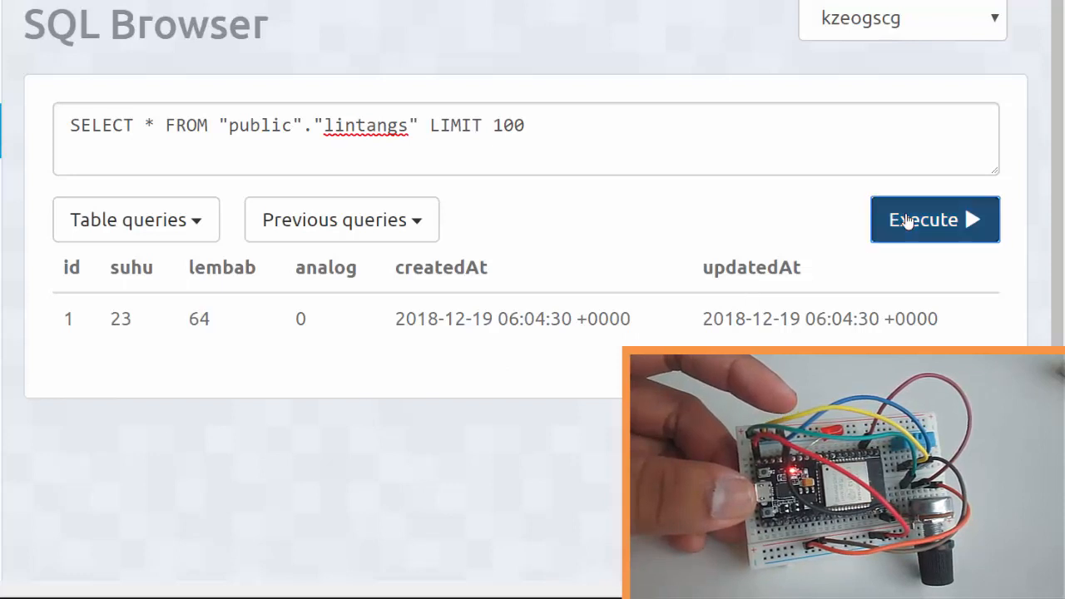
- Re-execute the lintangs query and scroll down to see the new sensor rows
{"action": "left_click", "coordinate": [934, 219]}
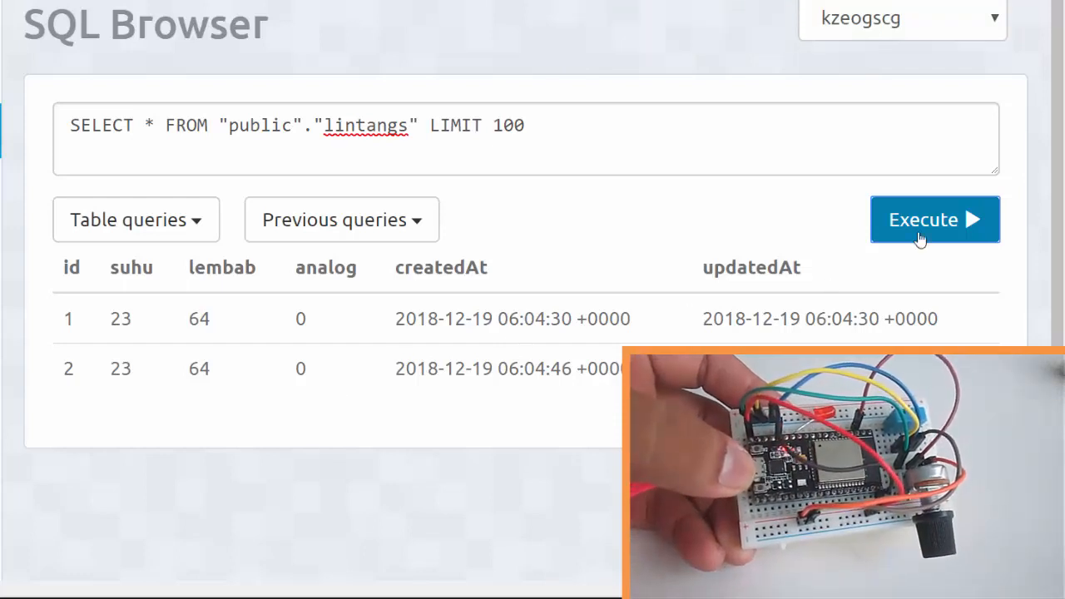
{"action": "scroll", "scroll_direction": "down", "scroll_amount": 3}
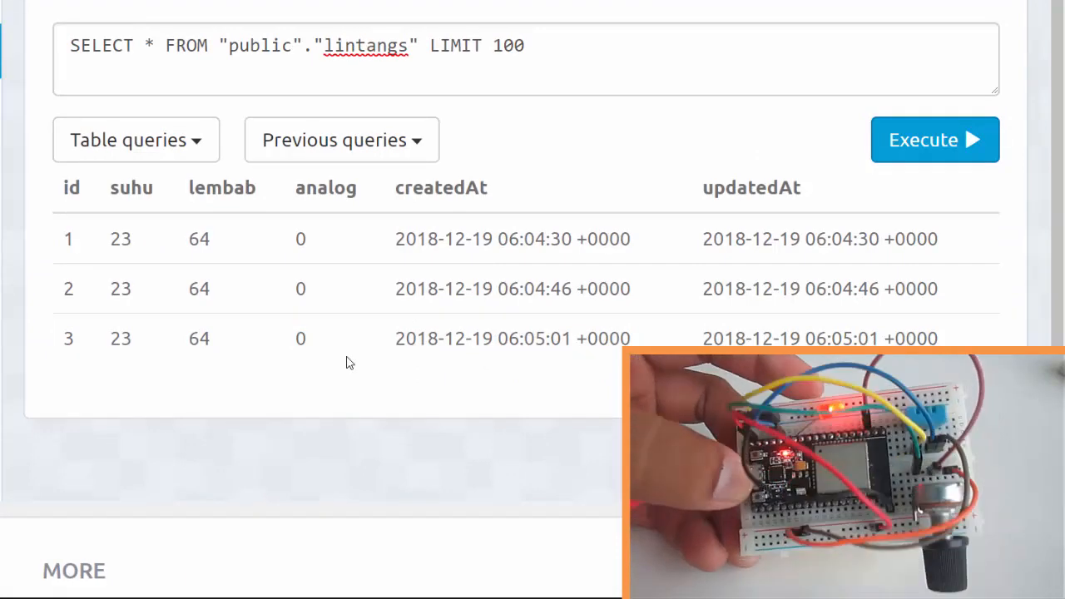
{"action": "mouse_move", "coordinate": [929, 150]}
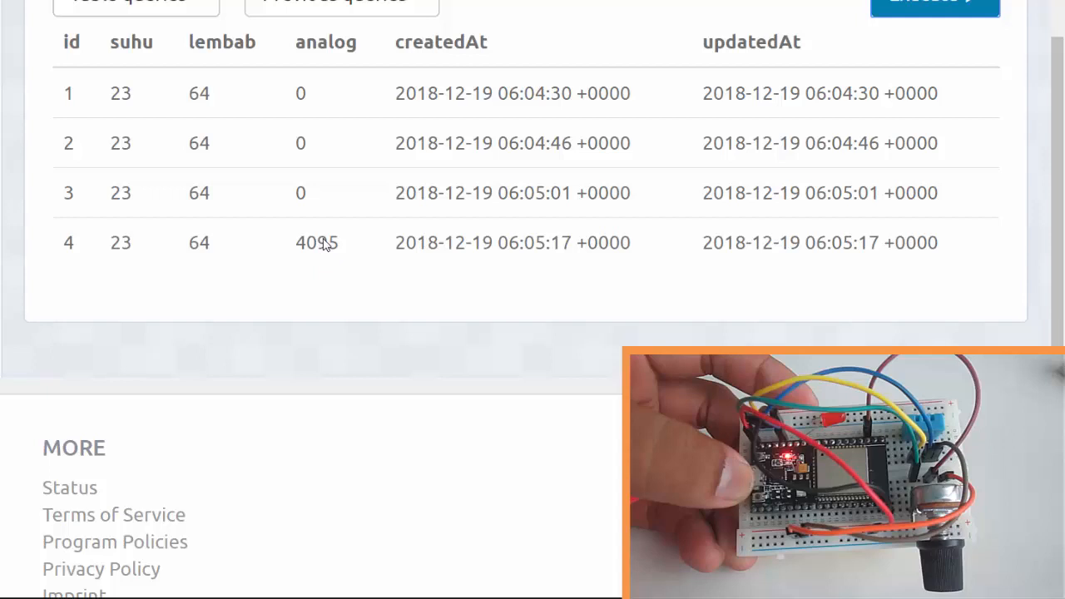
- Select the 4095 analog reading and scroll to view row 5
{"action": "double_click", "coordinate": [316, 242]}
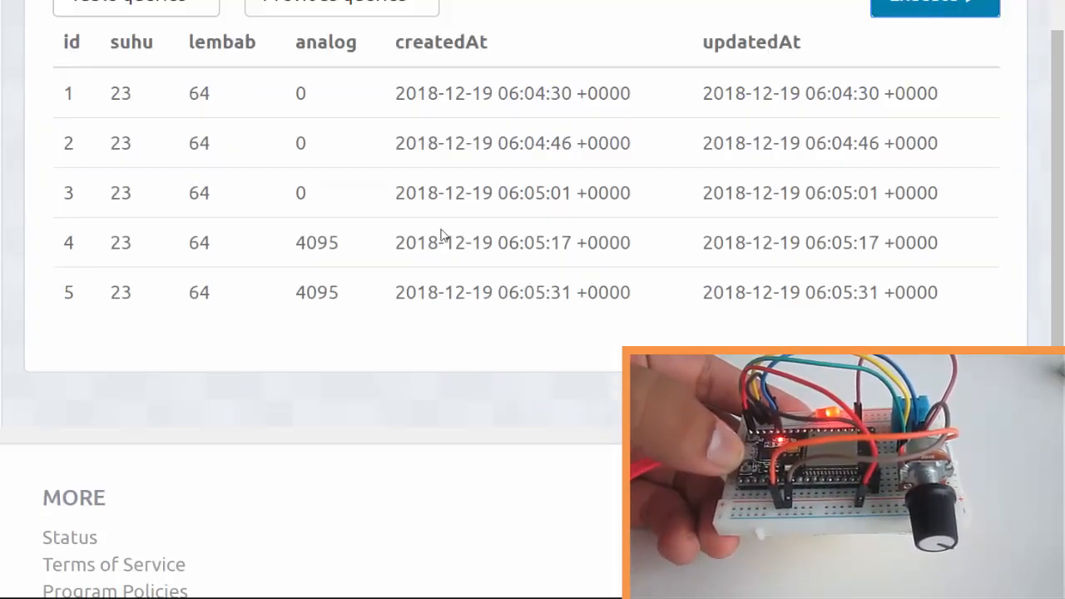
{"action": "scroll", "scroll_direction": "down", "scroll_amount": 3}
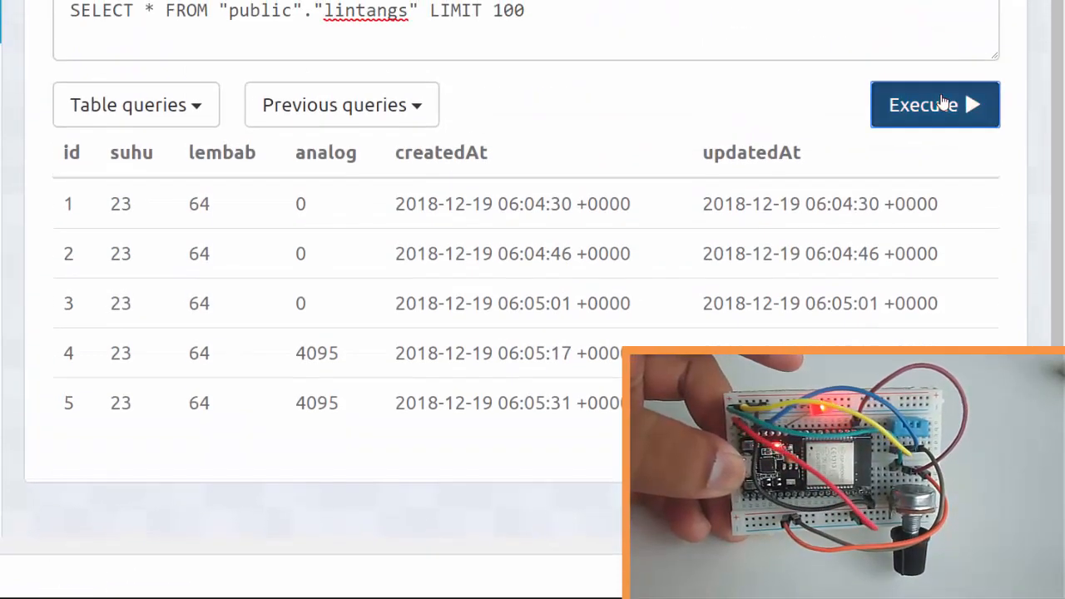
- Re-execute the query and select row 6's analog reading 2269
{"action": "left_click", "coordinate": [934, 104]}
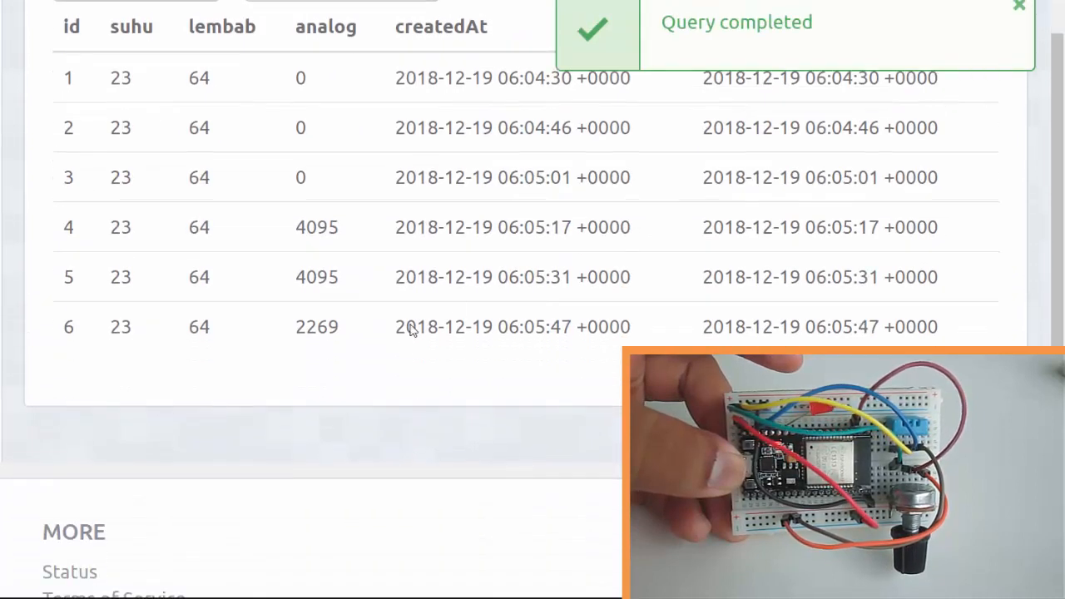
{"action": "double_click", "coordinate": [315, 326]}
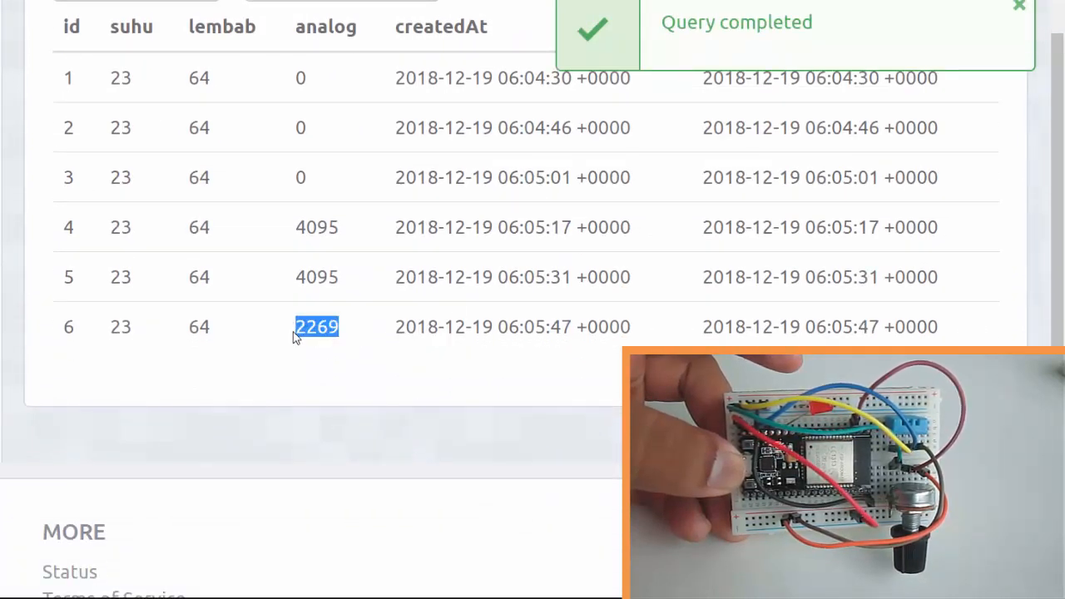